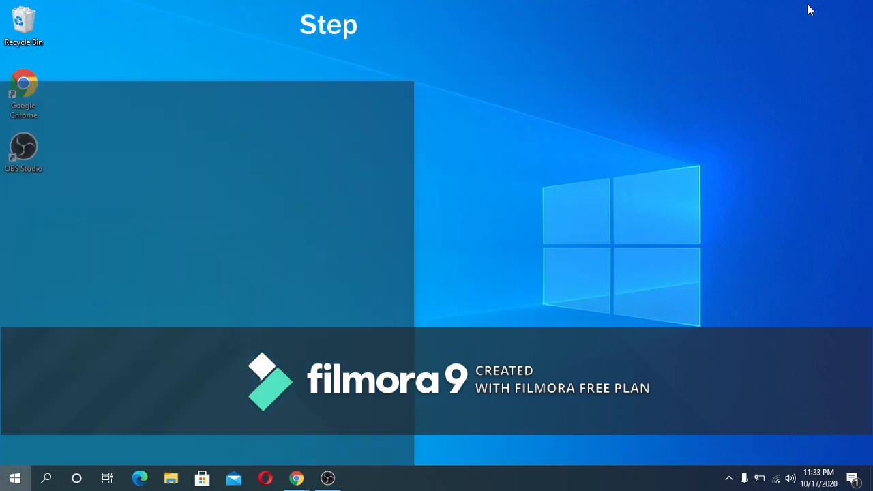
Launch an administrator Command Prompt by running cmd from the Run dialog
text(cmd)
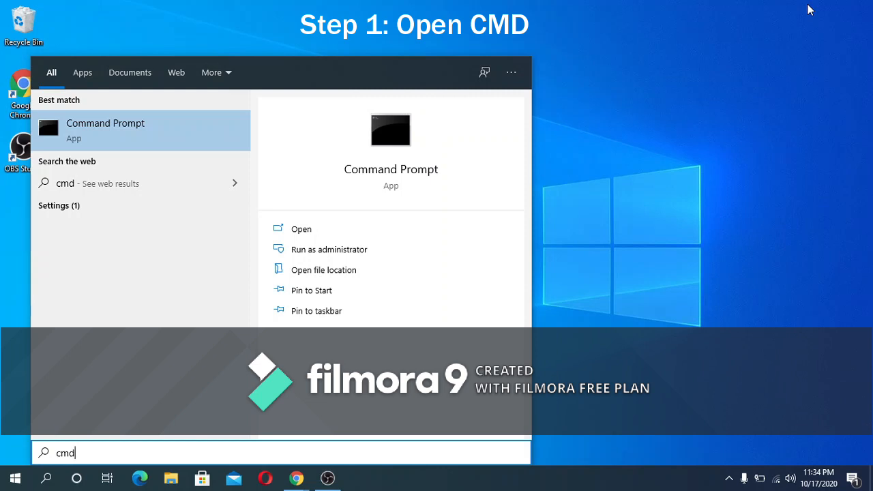
mouse_move(385, 249)
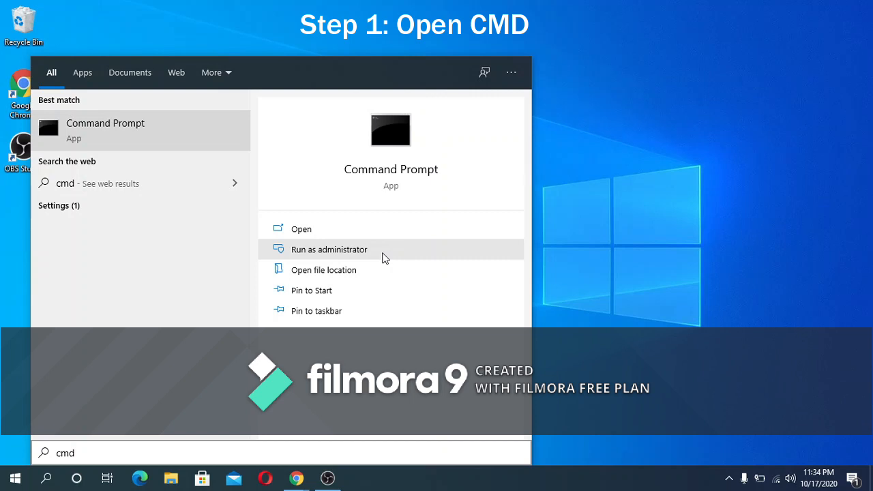
click(329, 248)
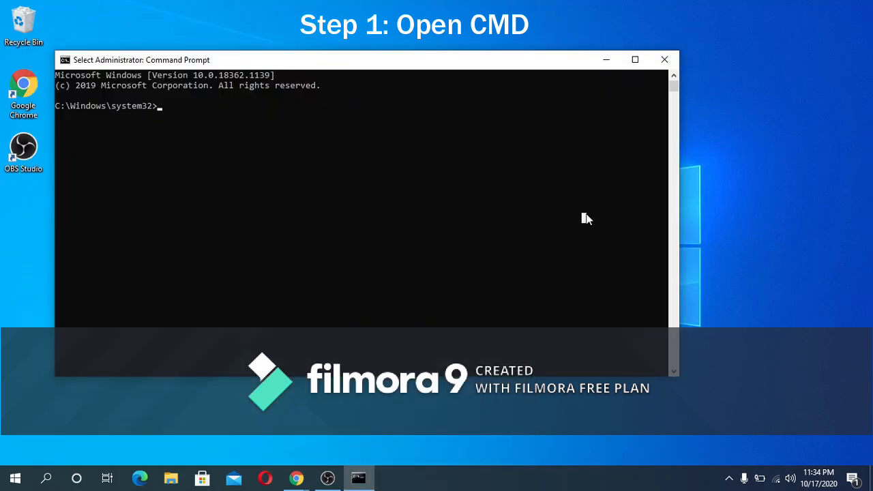
mouse_move(655, 74)
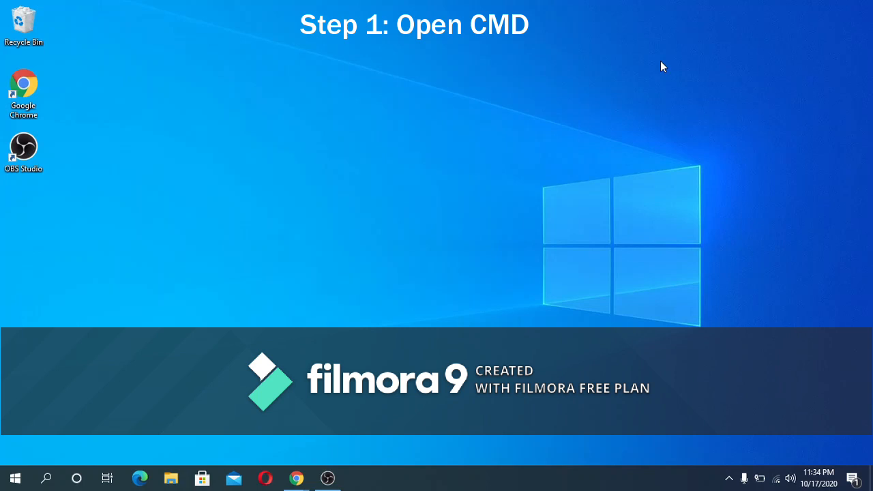
key(Win+r)
text(cmd)
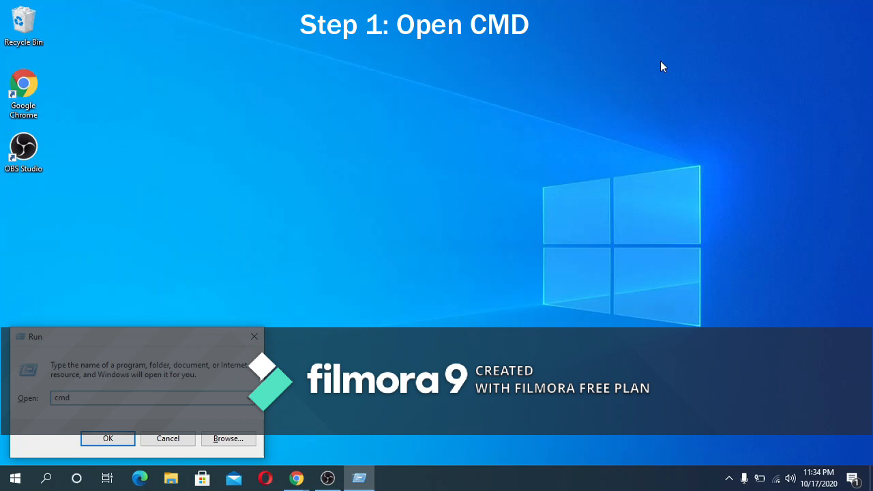
click(106, 438)
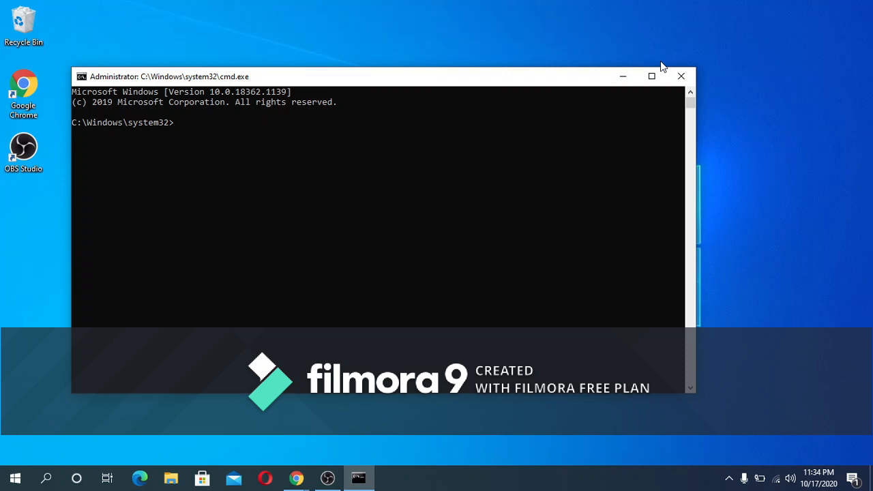
Run 'net user forguests /add /active:yes' to create the active forguests account
text(net)
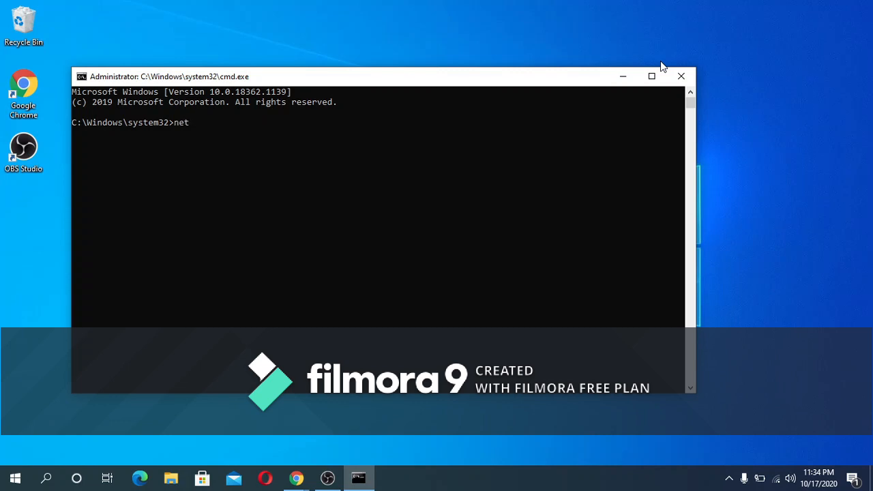
text(user for)
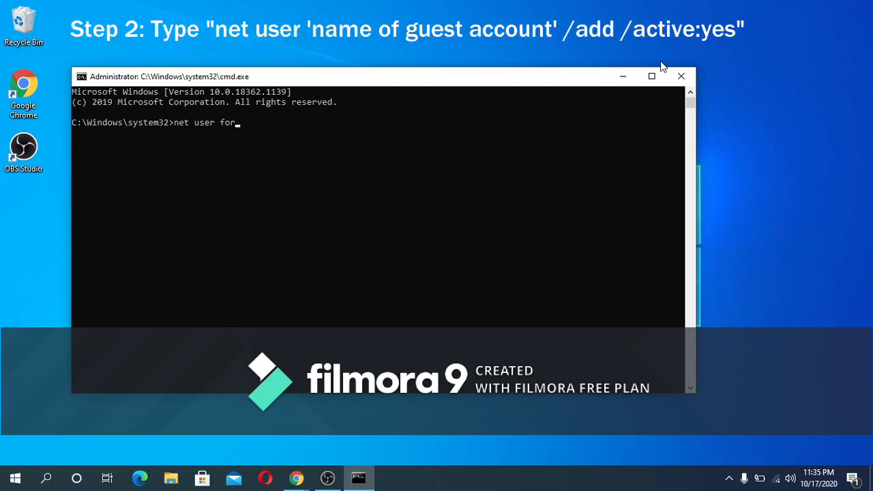
text(guests)
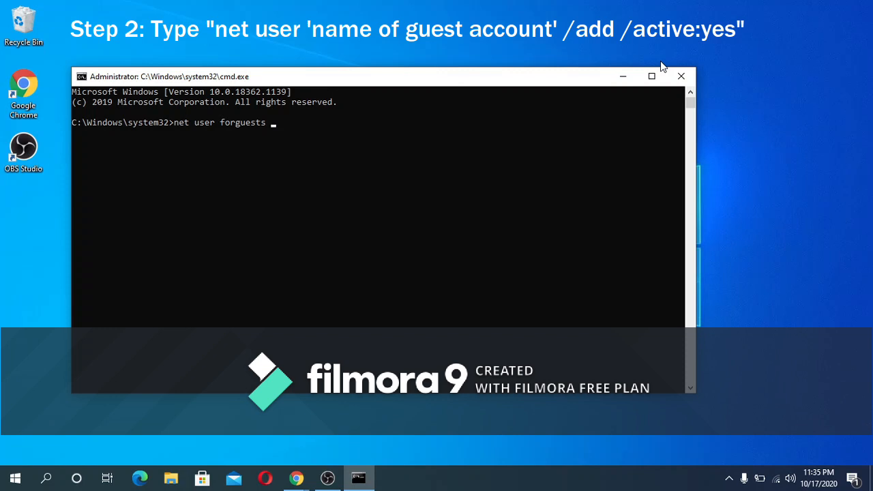
text(/add /ac)
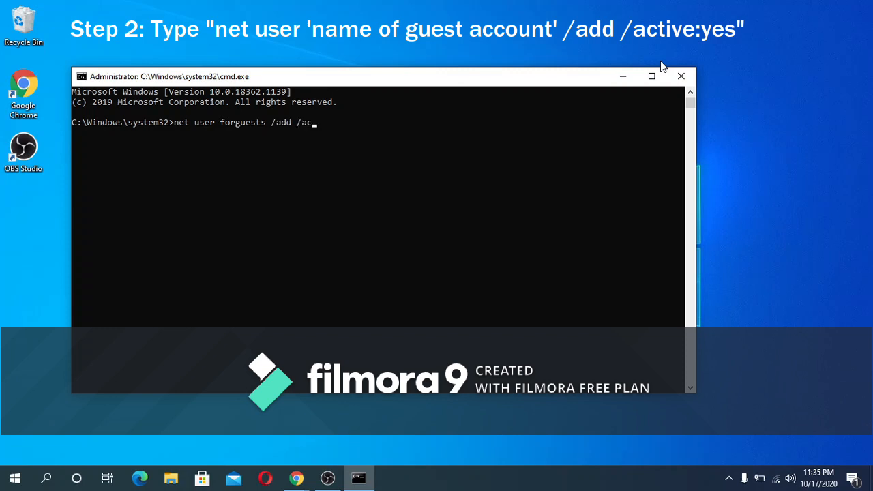
text(tive:yes)
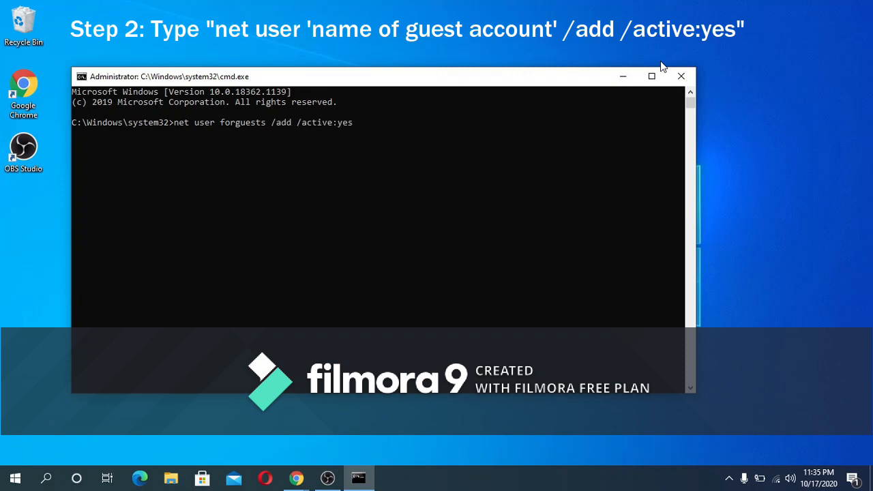
key(Return)
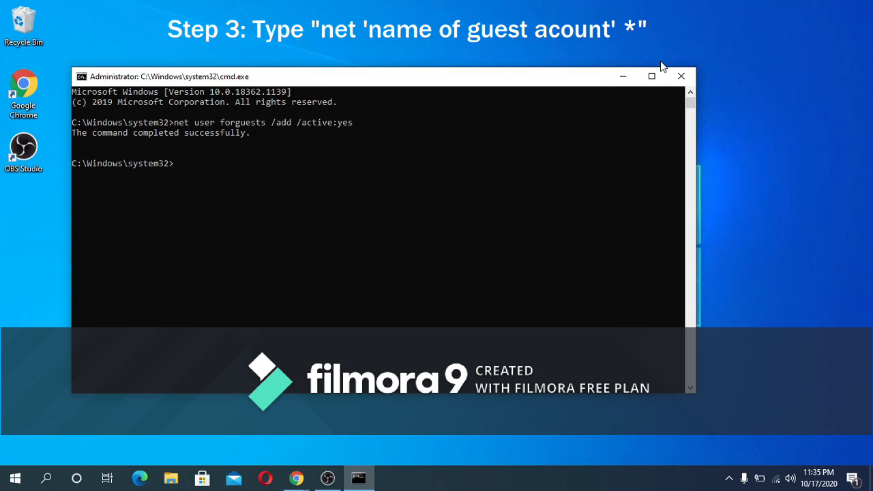
Run 'net user forguests *' and enter a password for the forguests account
text(net u)
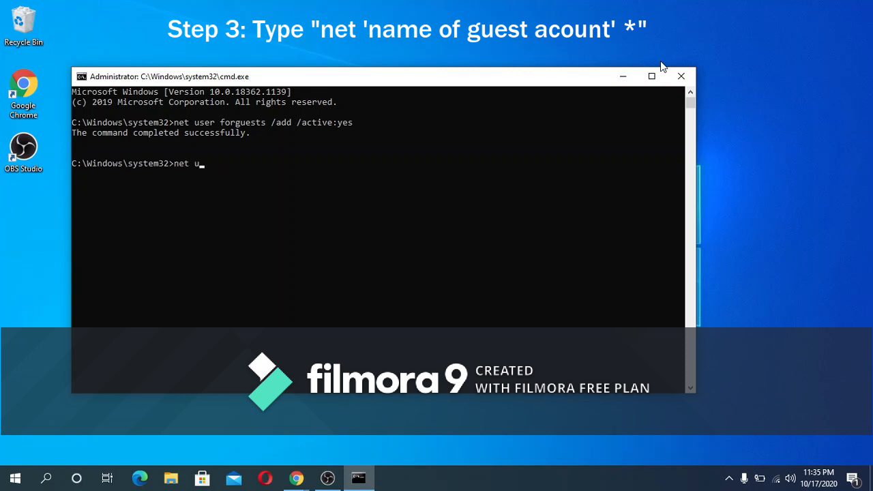
text(ser for)
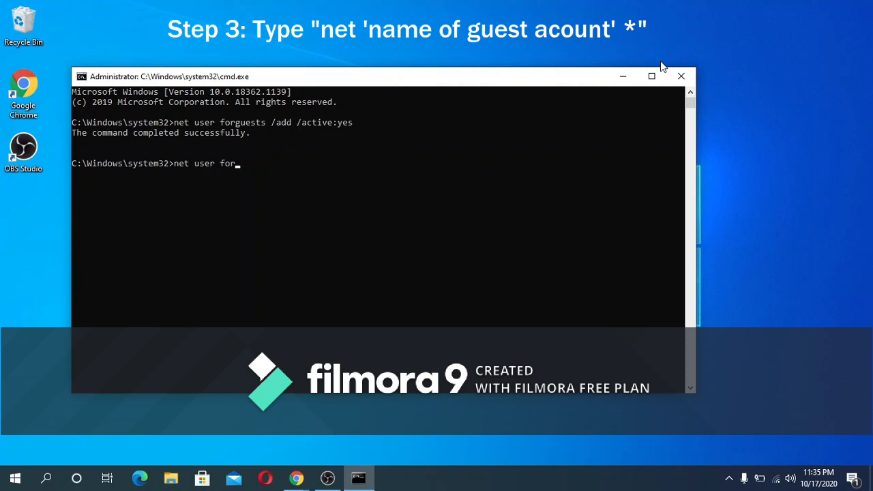
text(guests *)
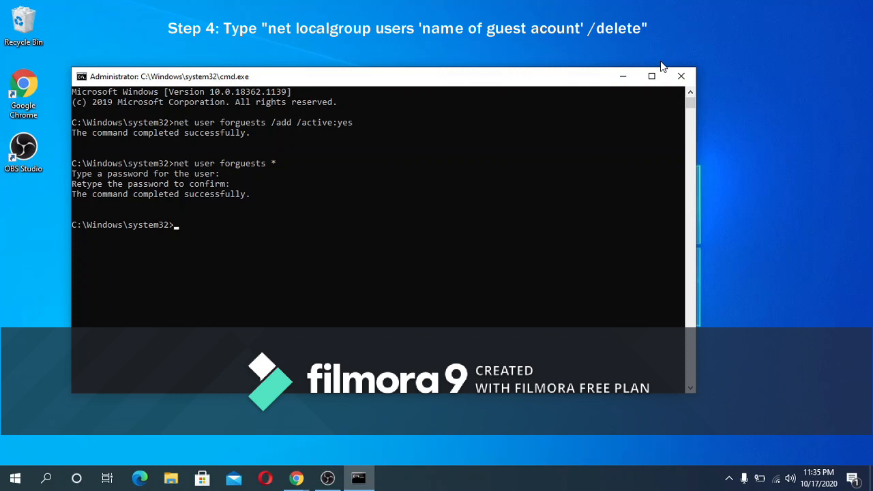
Run 'net localgroup users forguests /delete' to drop forguests from the Users group
text(net localgo)
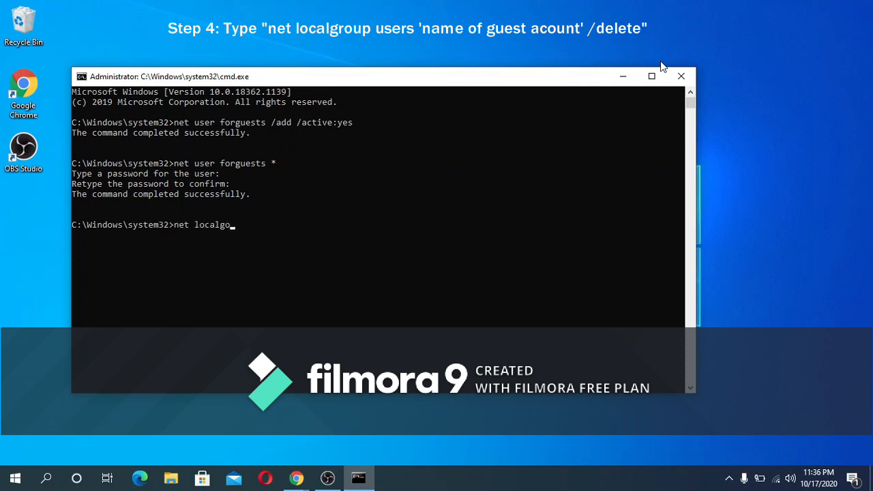
text(up u)
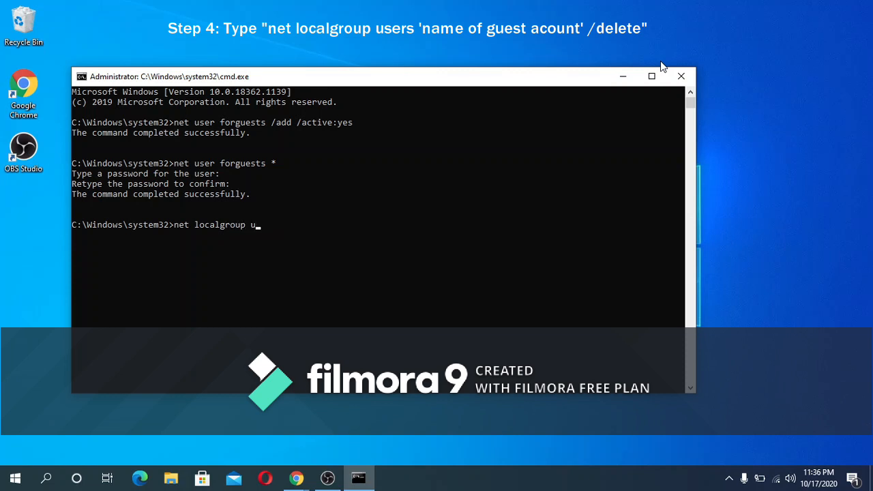
text(sers forguests /delete)
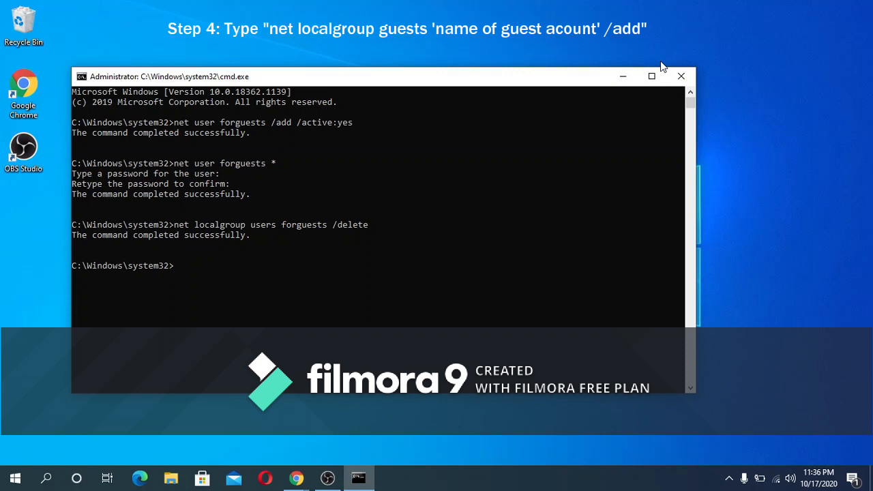
Run 'net localgroup guests forguests /add', then exit the Command Prompt
text(net localgroup)
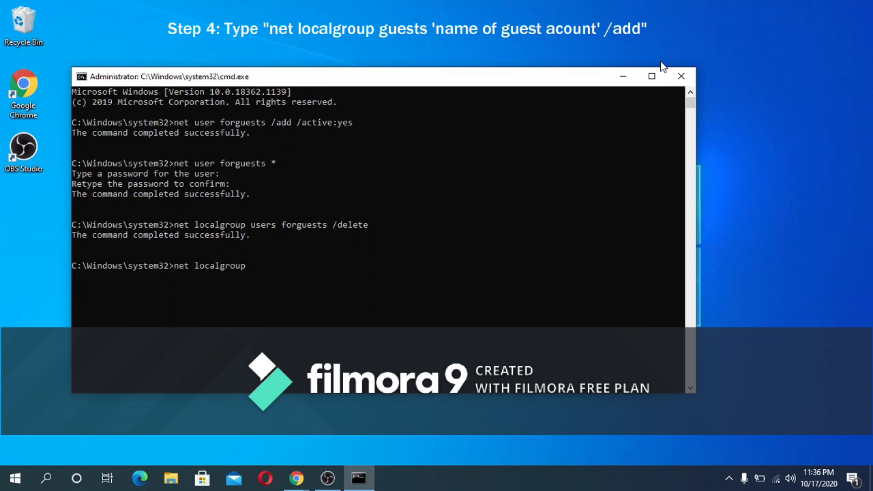
text(guests forguest)
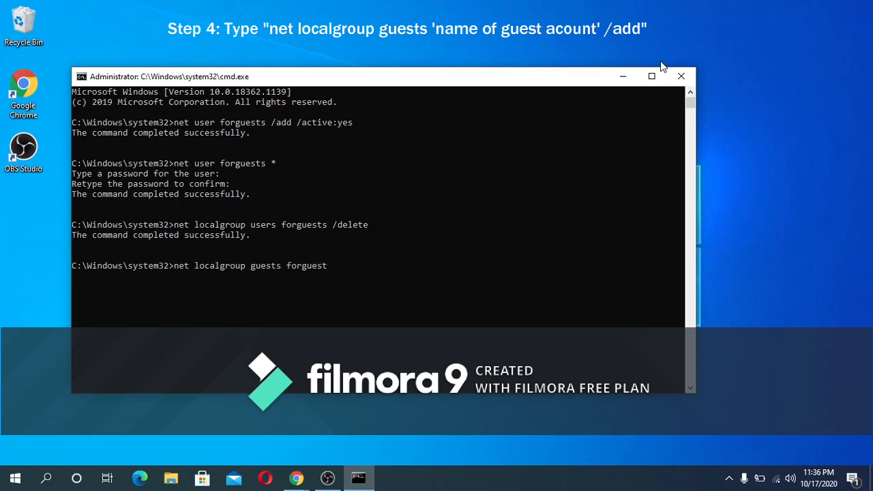
text(/al)
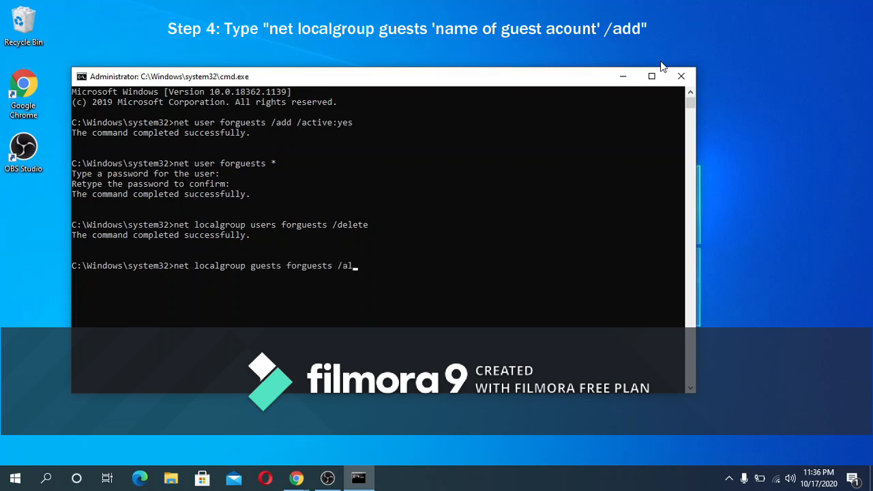
key(Return)
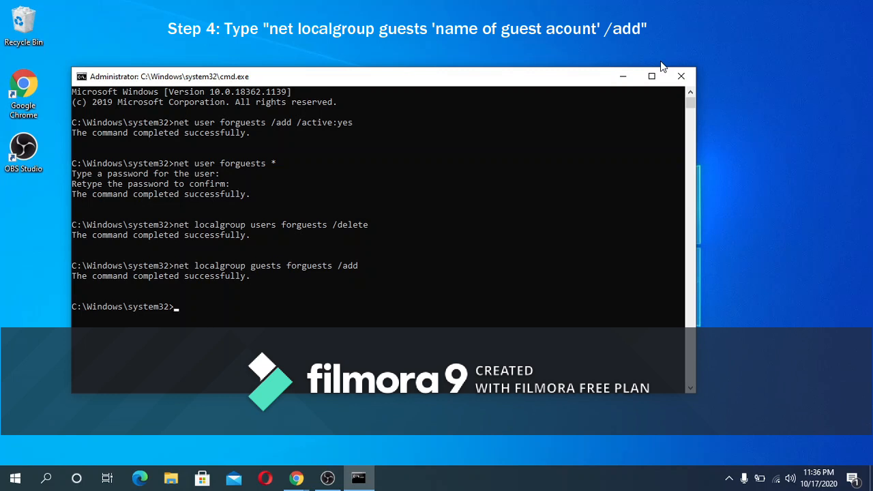
text(exit)
text(control)
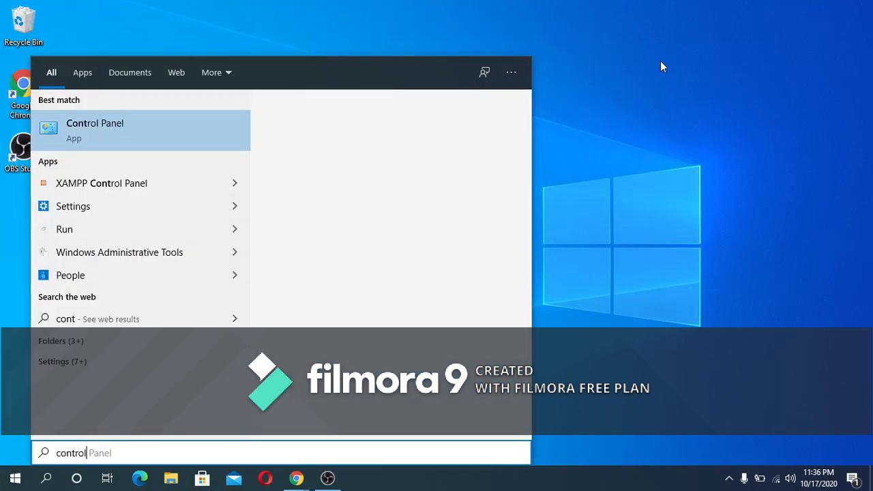
From Control Panel's User Accounts, list all accounts and show forguests as a Guest account
text(panel)
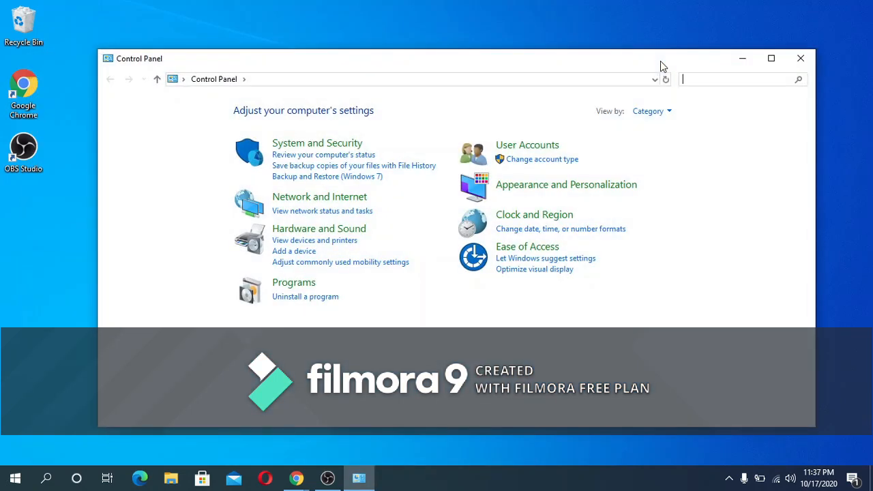
mouse_move(531, 150)
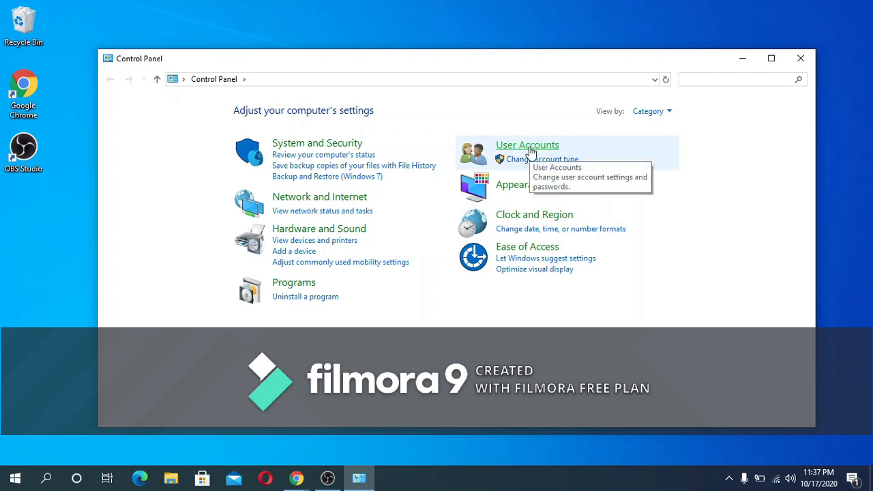
click(526, 144)
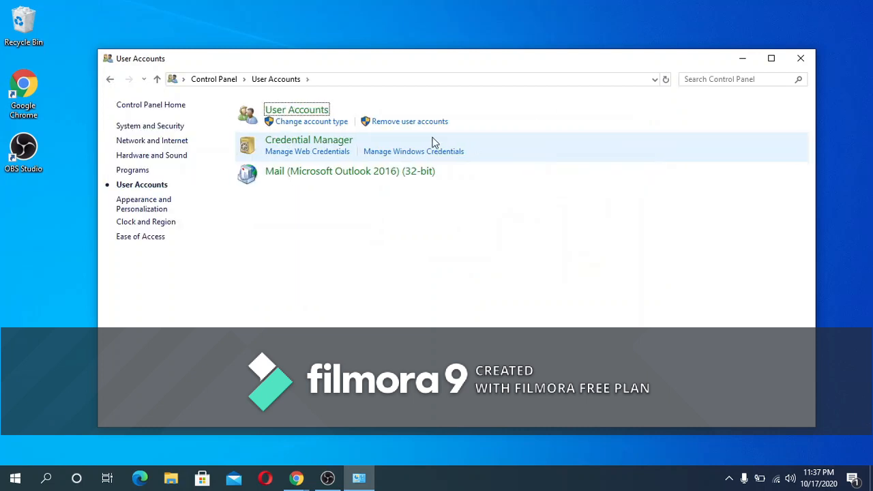
mouse_move(311, 115)
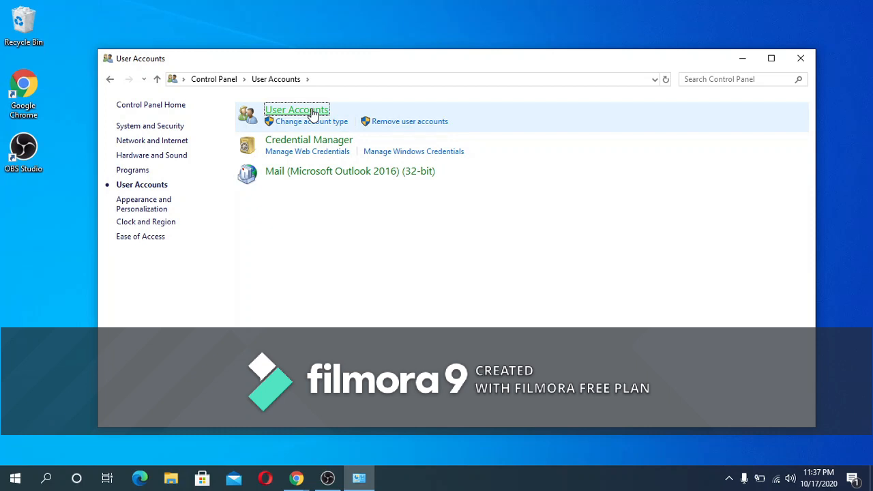
click(296, 109)
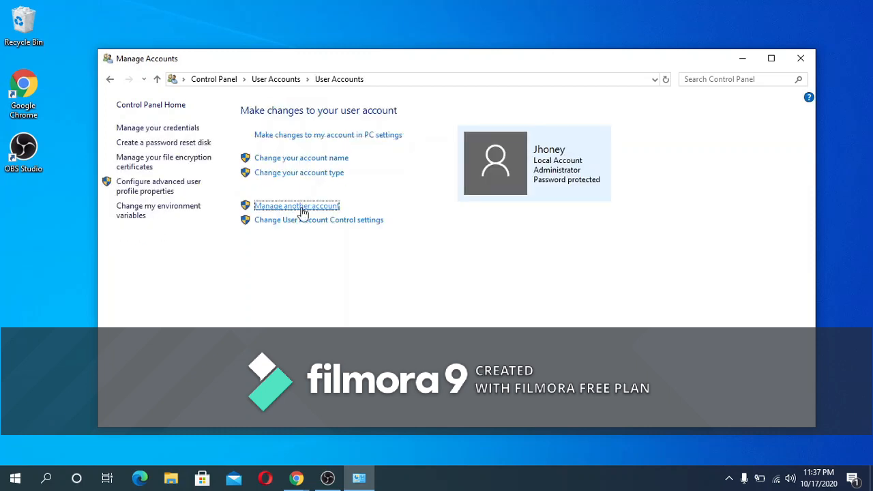
click(298, 205)
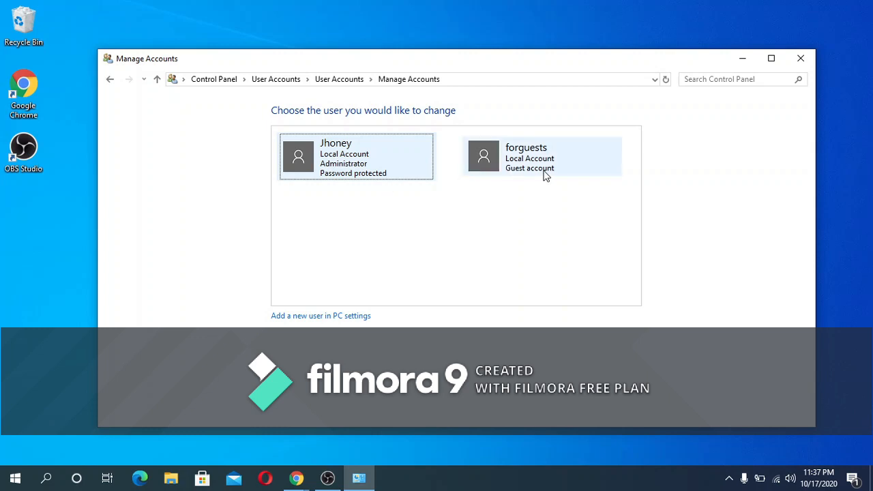
click(542, 156)
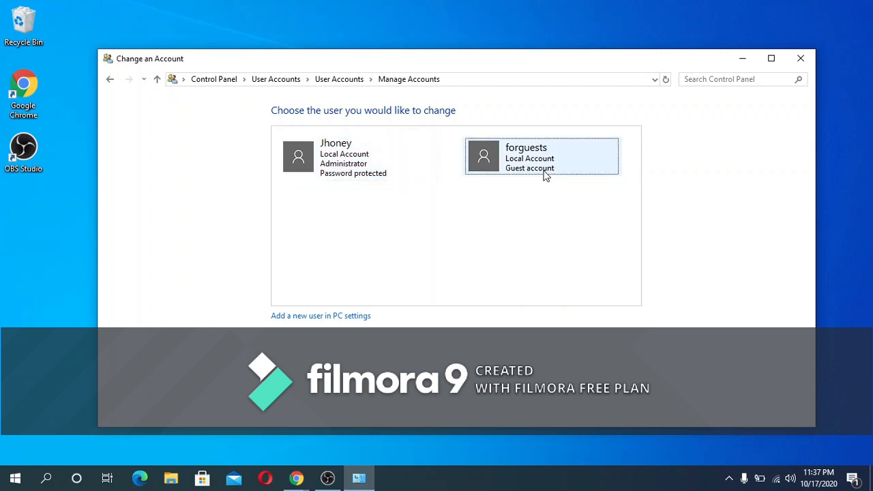
click(540, 157)
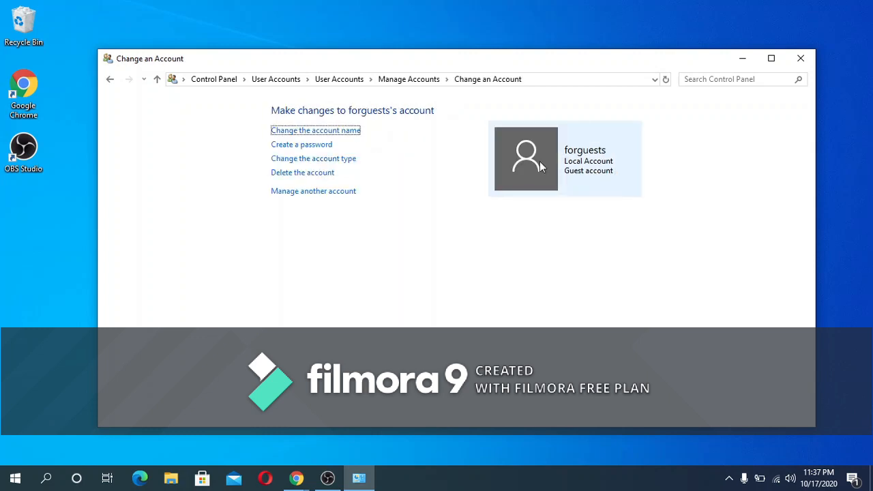
mouse_move(525, 174)
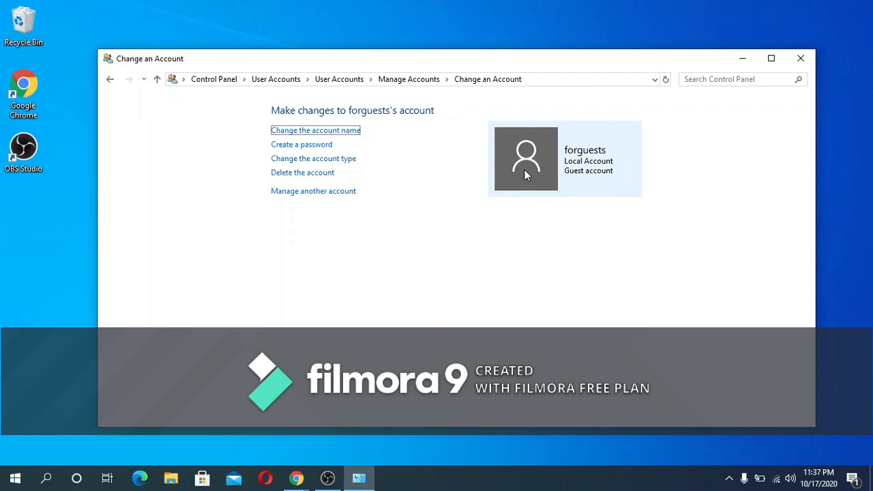